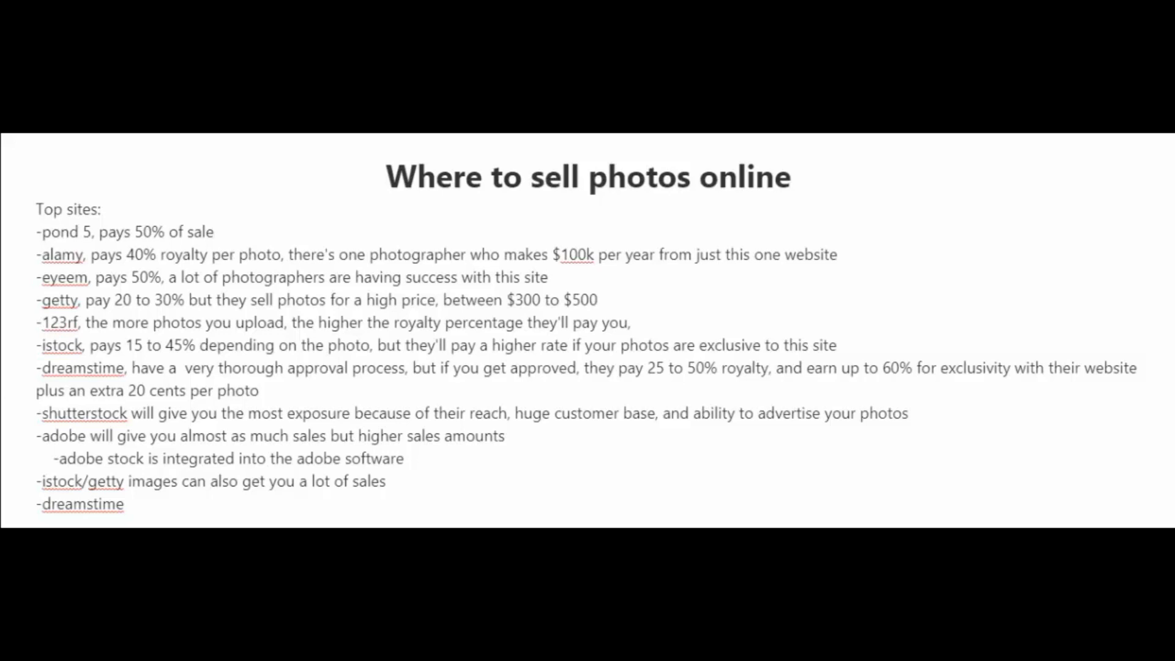
{"action": "scroll", "scroll_direction": "down", "scroll_amount": 3}
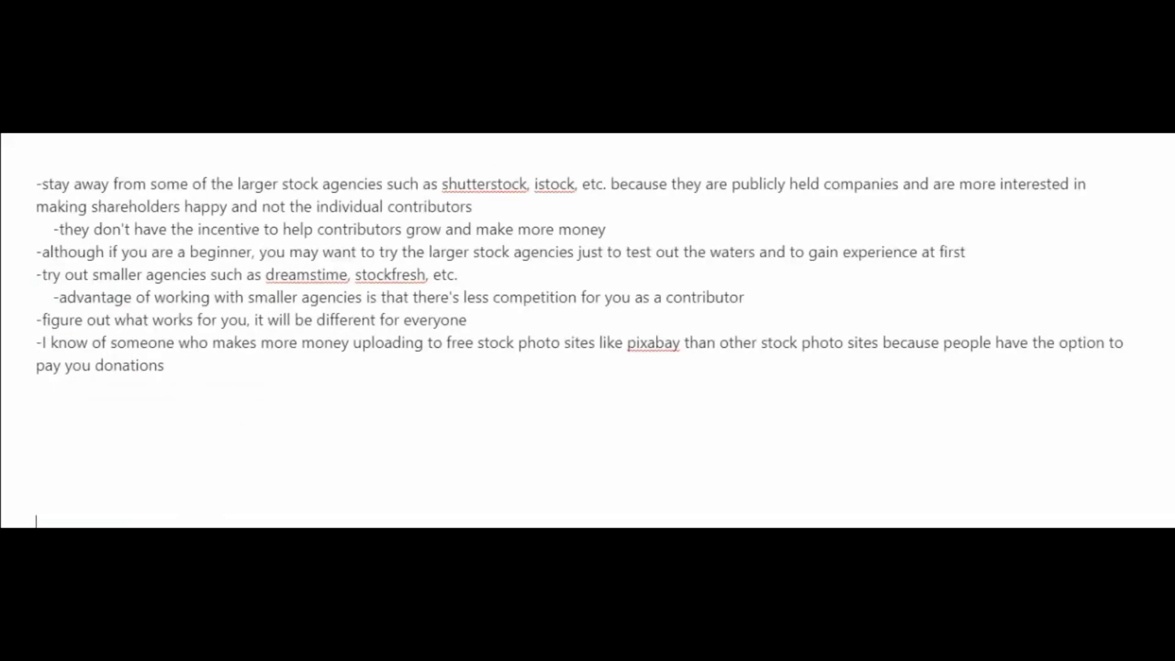